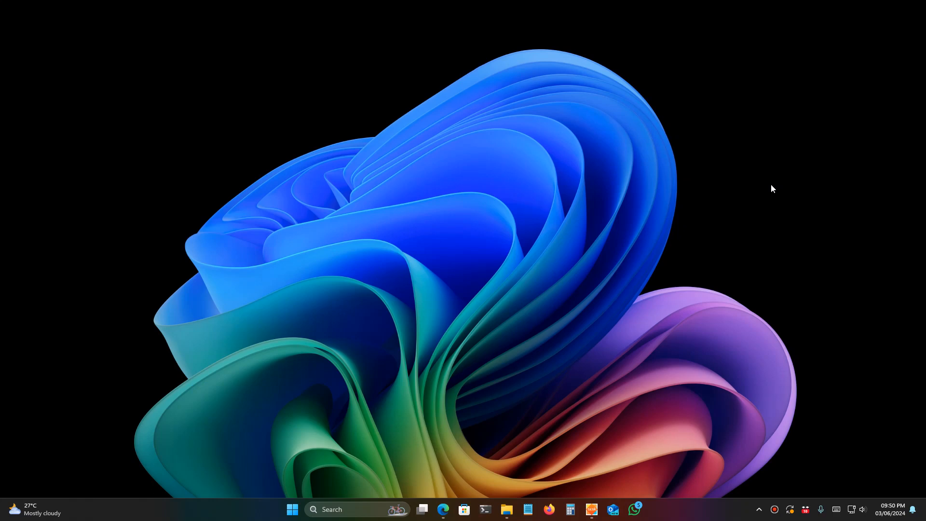
pyautogui.moveTo(764, 194)
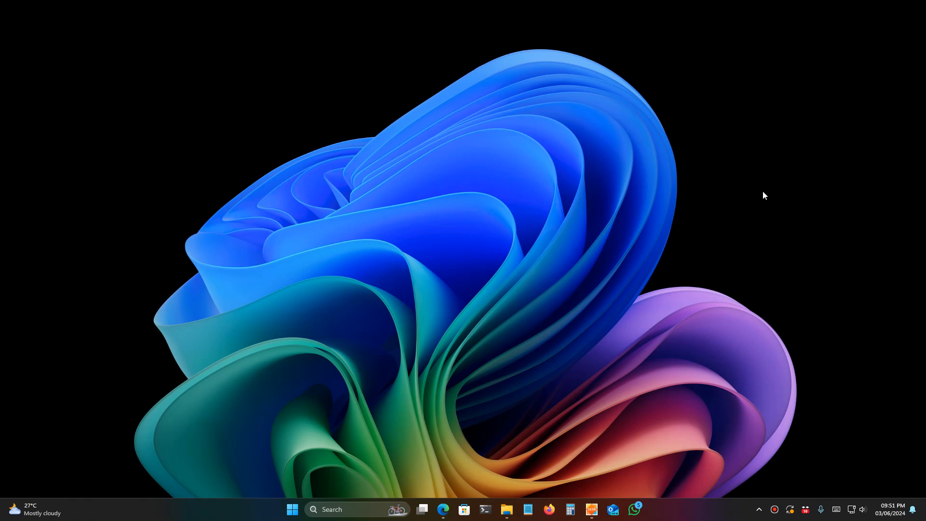
pyautogui.moveTo(442, 509)
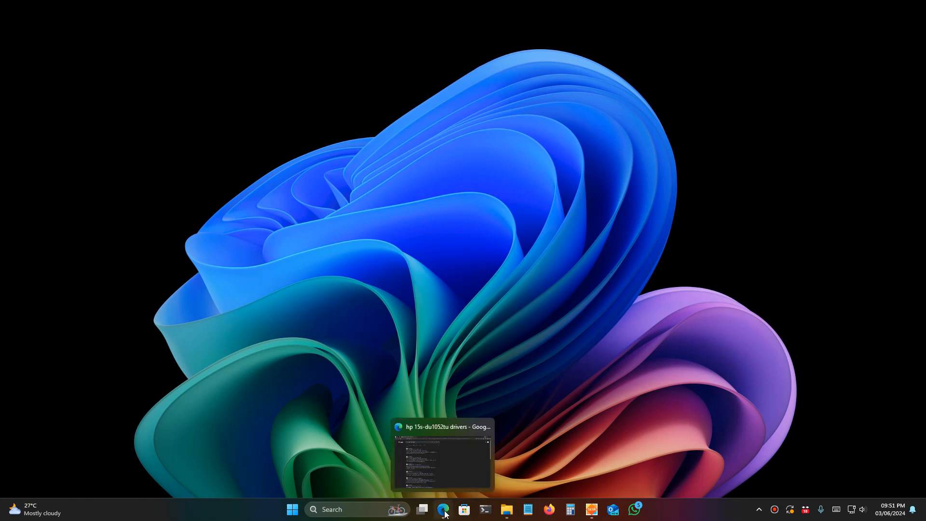
# - Return to the Edge driver search and pick the '15s-du1052tu Software and Driver Downloads' result
pyautogui.click(443, 508)
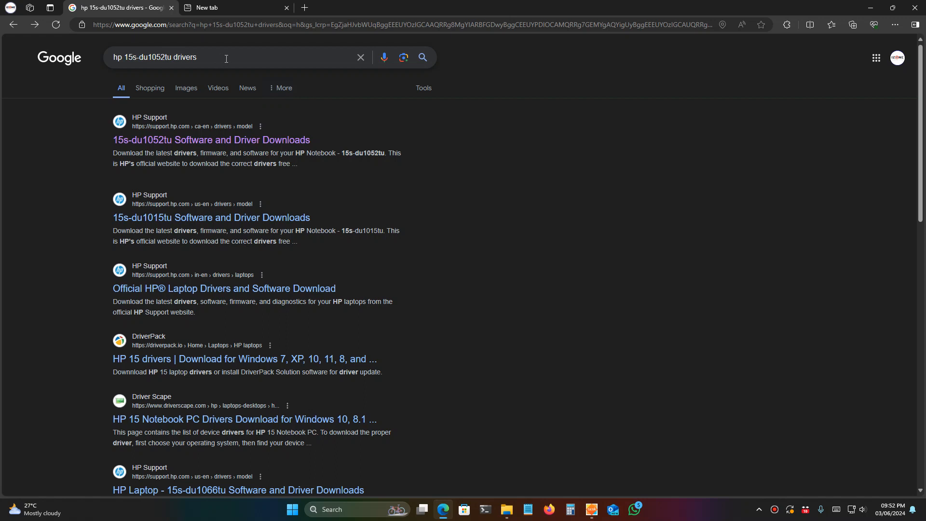
pyautogui.click(226, 56)
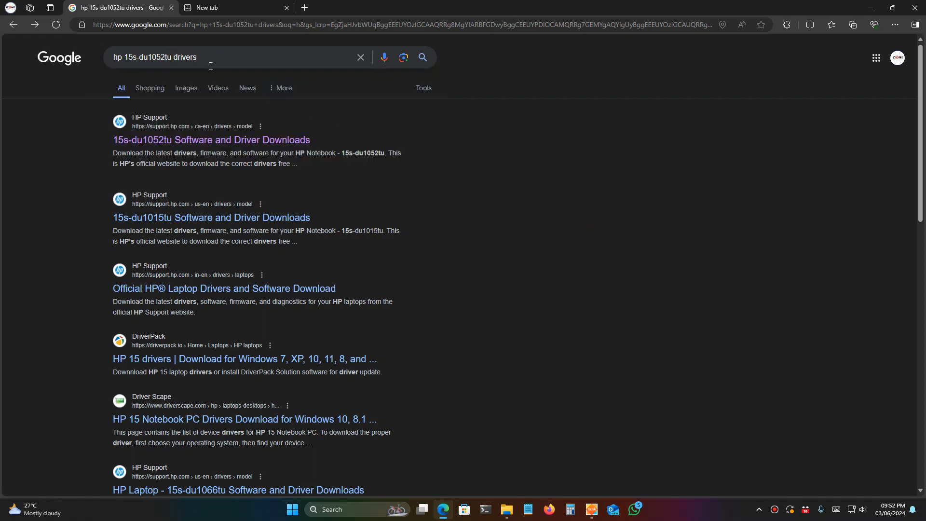
pyautogui.click(230, 57)
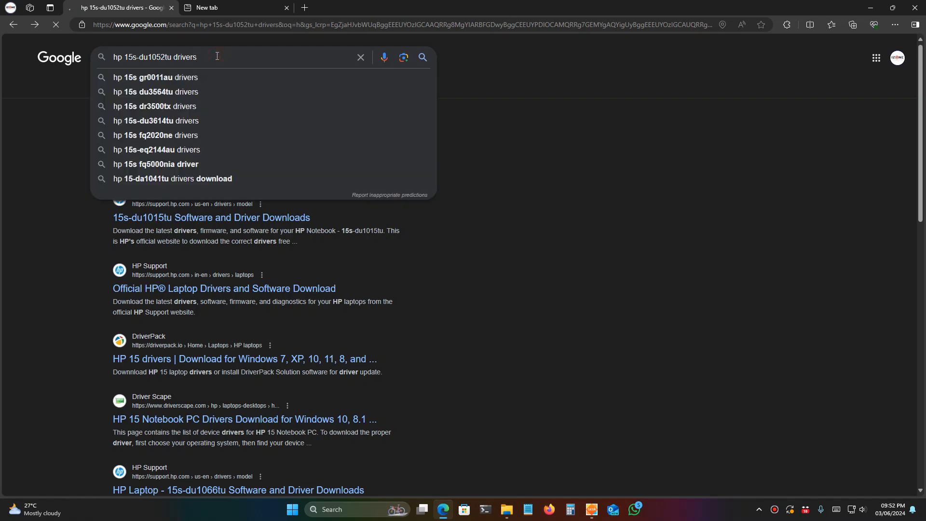
pyautogui.click(421, 57)
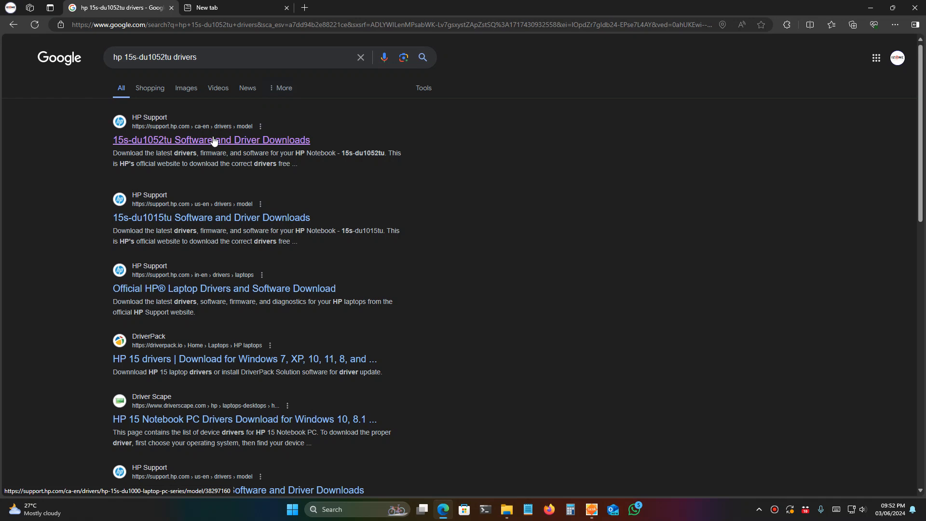
pyautogui.moveTo(197, 141)
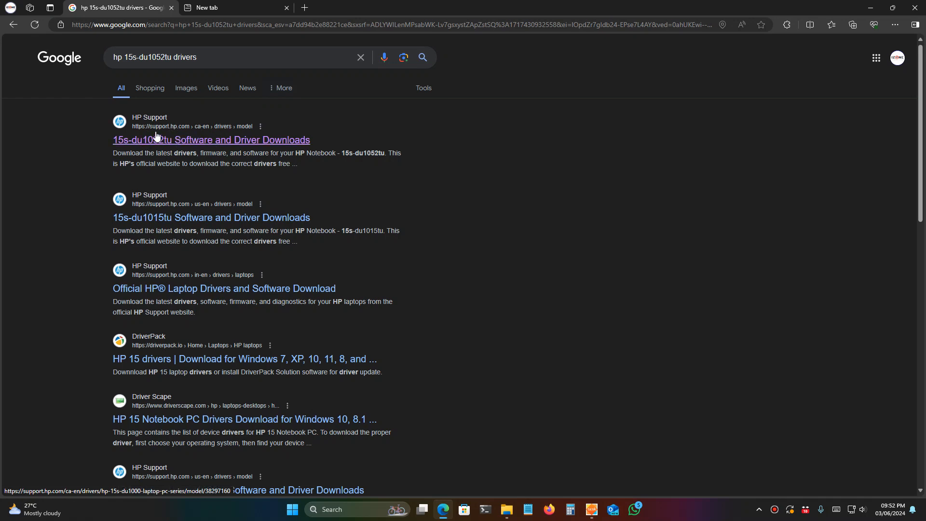
pyautogui.click(211, 139)
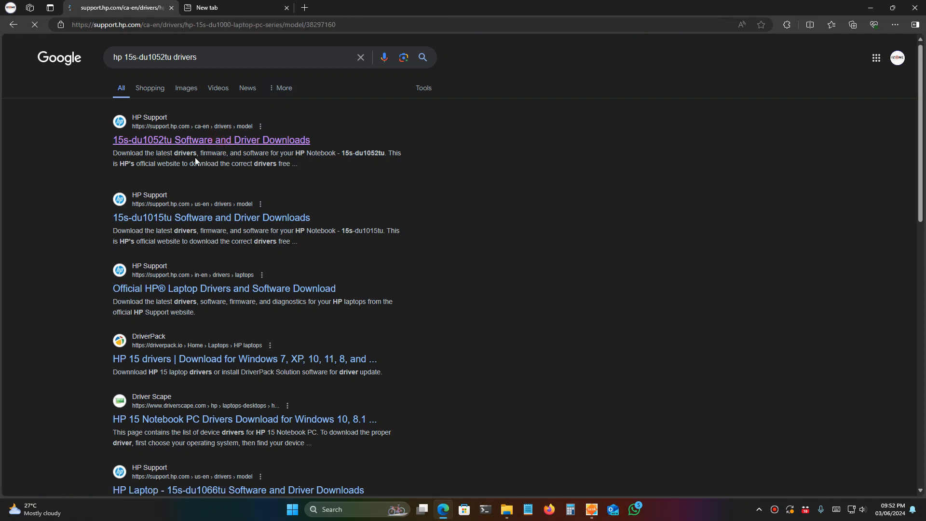
# - Choose Windows 11 as OS and version and submit to list the driver categories
pyautogui.click(211, 140)
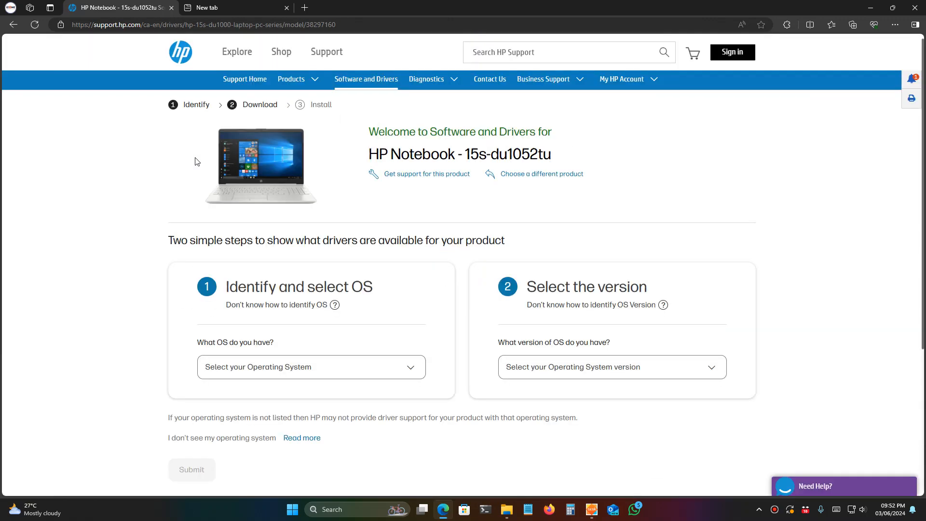
pyautogui.scroll(-3)
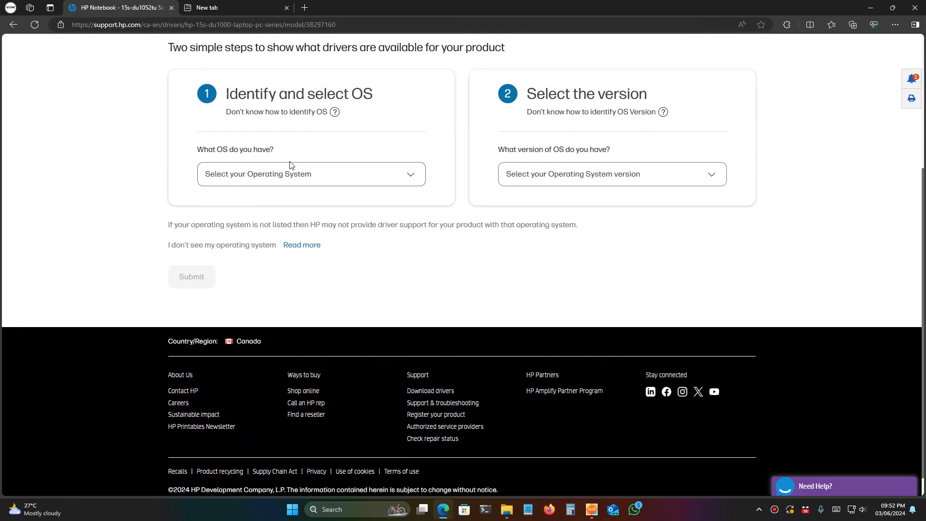
pyautogui.click(309, 174)
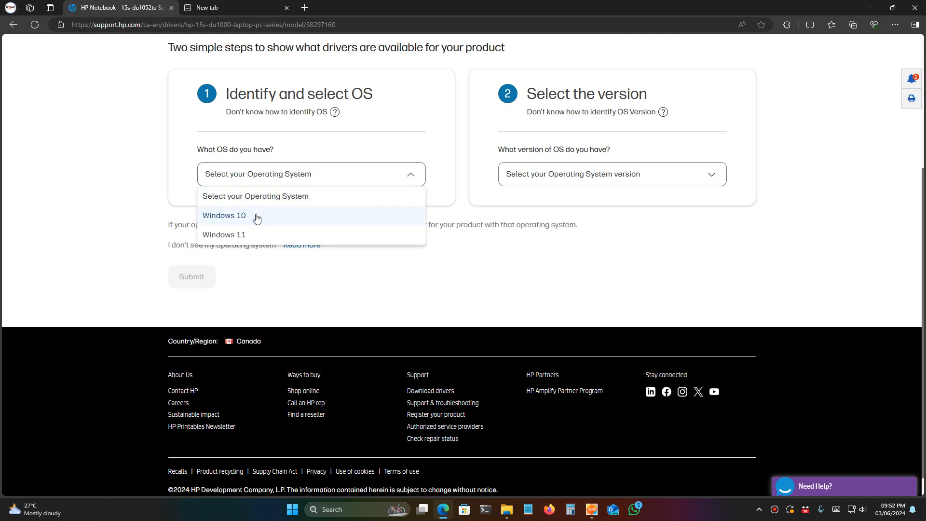
pyautogui.moveTo(248, 234)
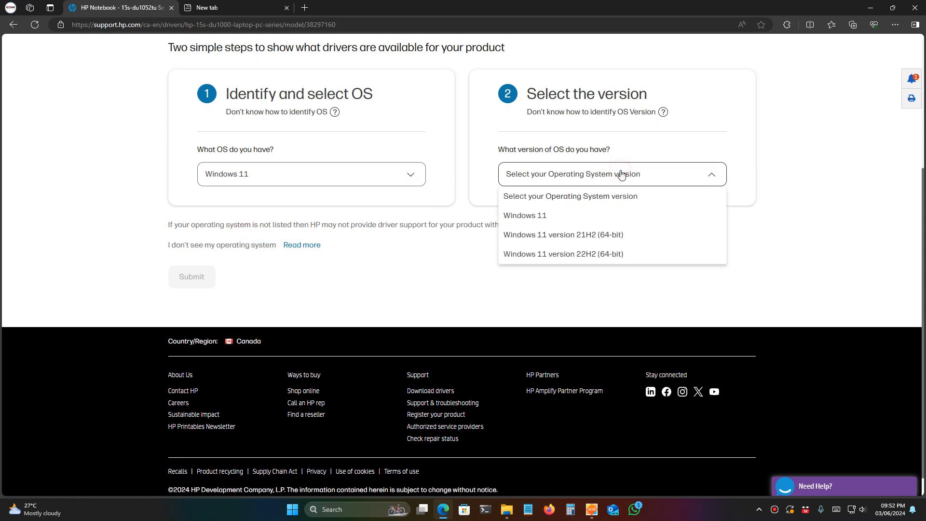
pyautogui.moveTo(525, 215)
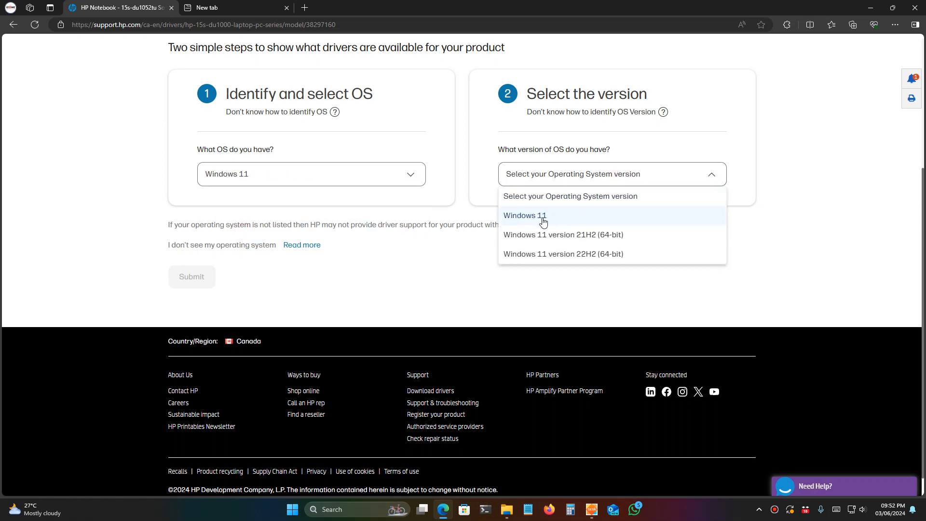
pyautogui.click(525, 215)
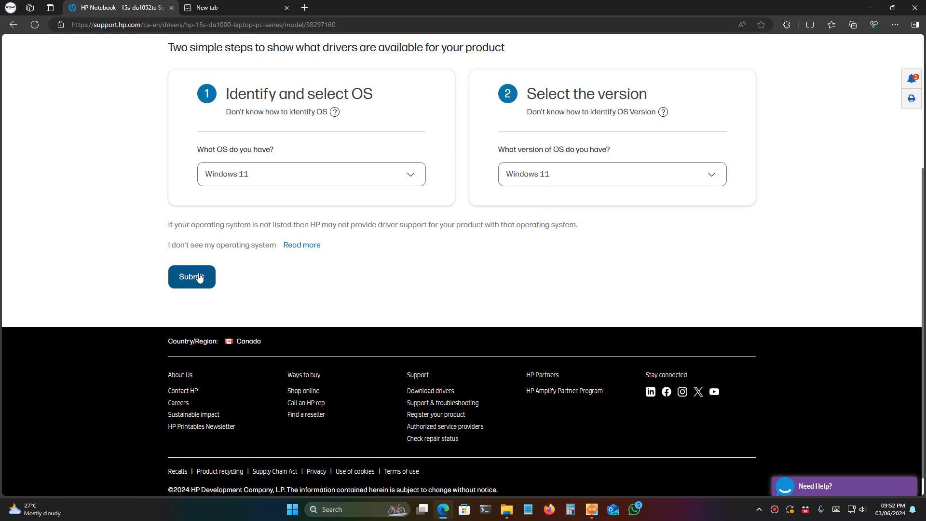
pyautogui.click(191, 277)
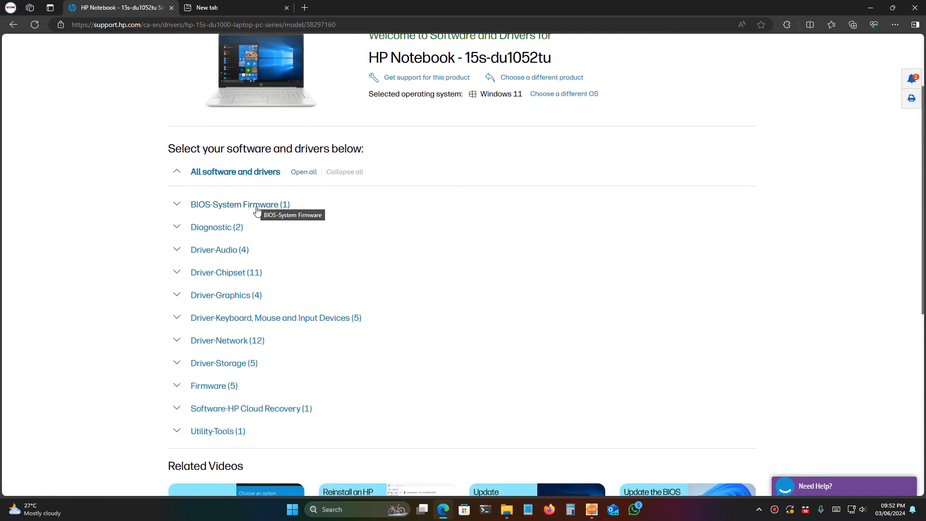
pyautogui.moveTo(177, 211)
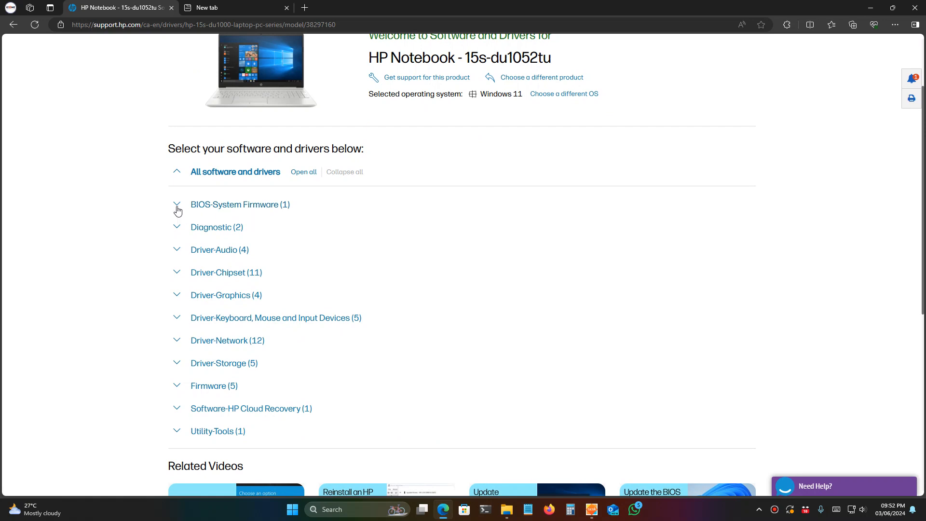
# - Download the HP Notebook System BIOS Update (Intel Processors) from the BIOS-System Firmware category
pyautogui.click(177, 206)
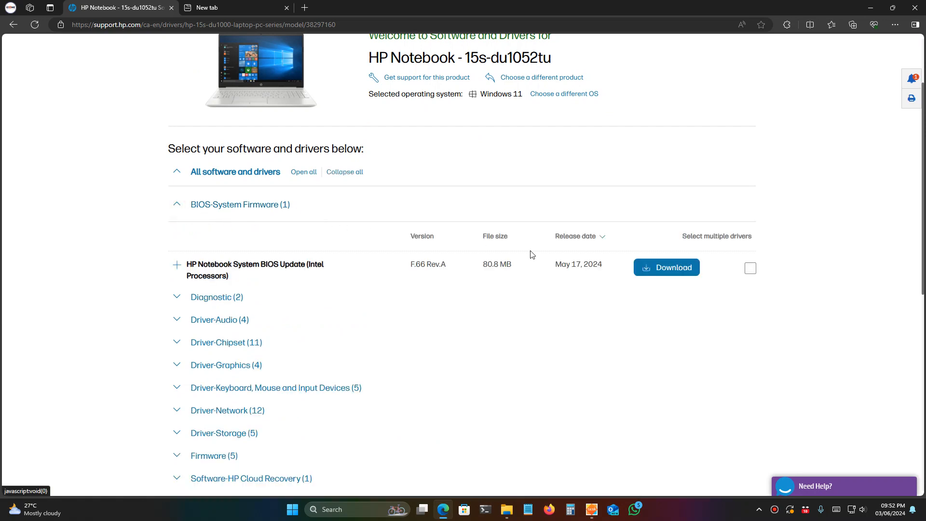
pyautogui.moveTo(504, 262)
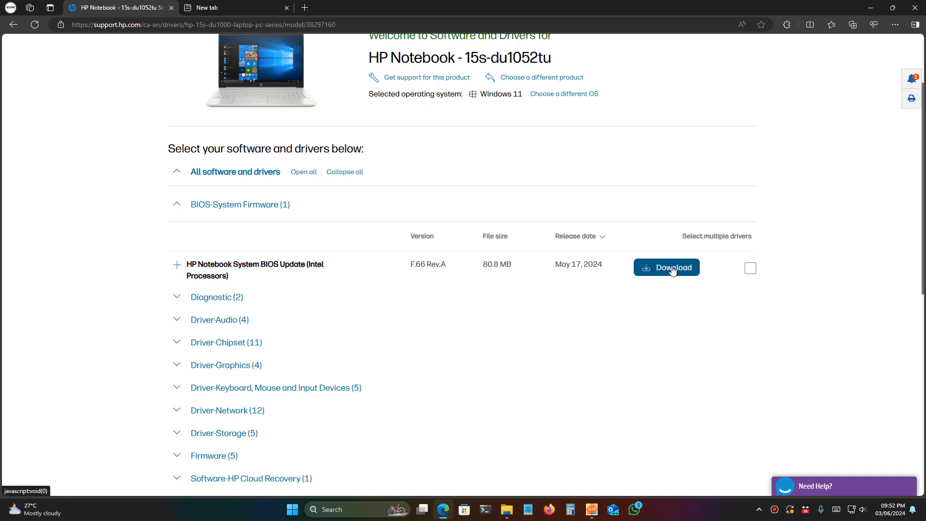
pyautogui.click(667, 268)
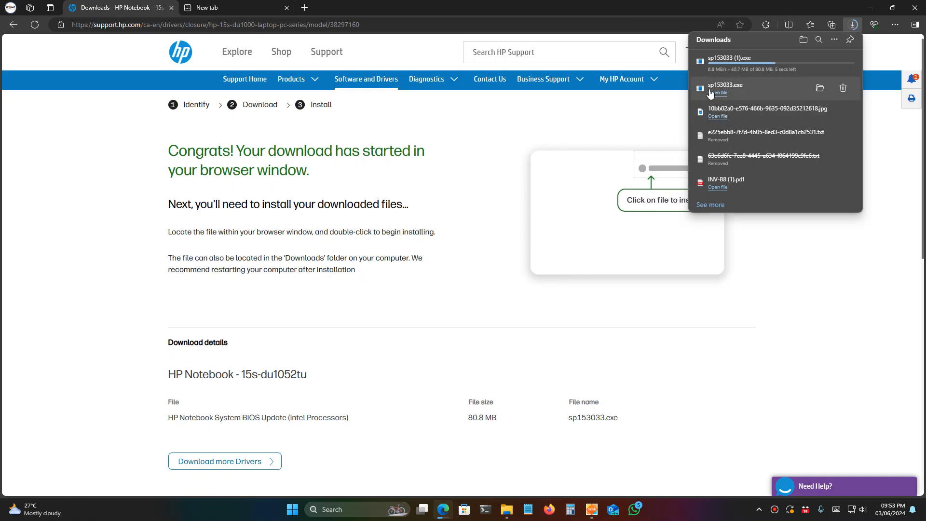
pyautogui.moveTo(688, 95)
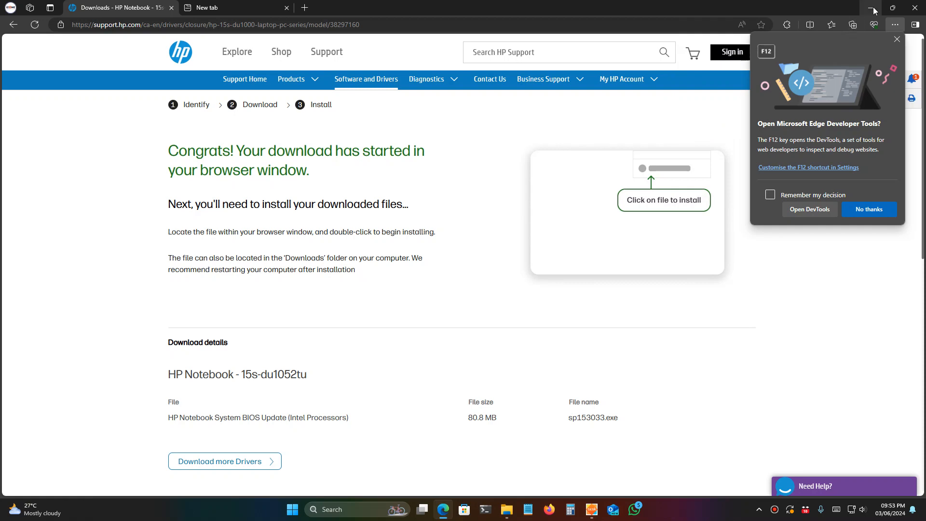
pyautogui.moveTo(871, 8)
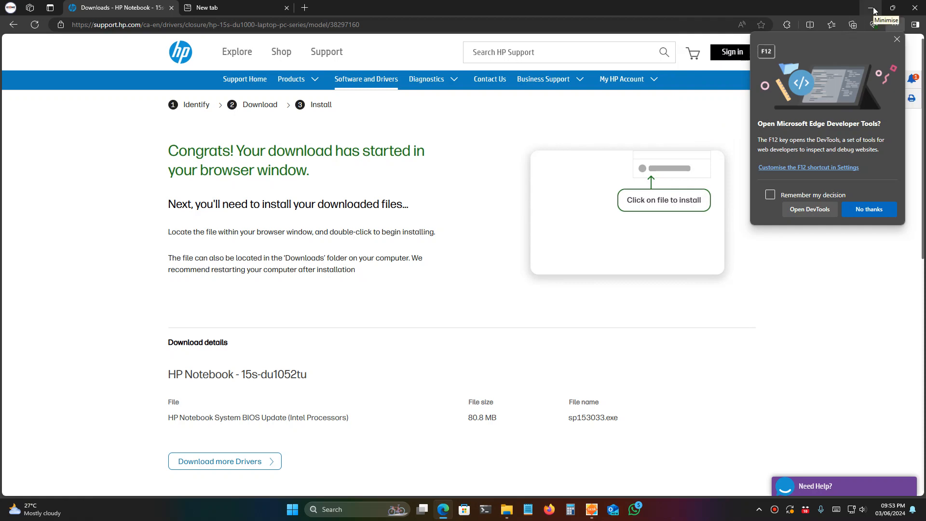
# - Minimise Edge and launch DISKPART from the Run dialog
pyautogui.click(872, 7)
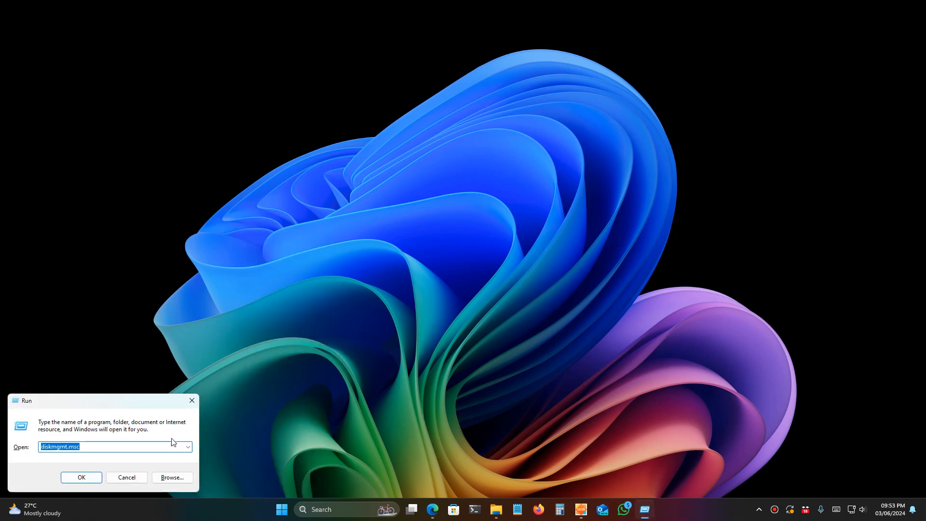
pyautogui.write('d')
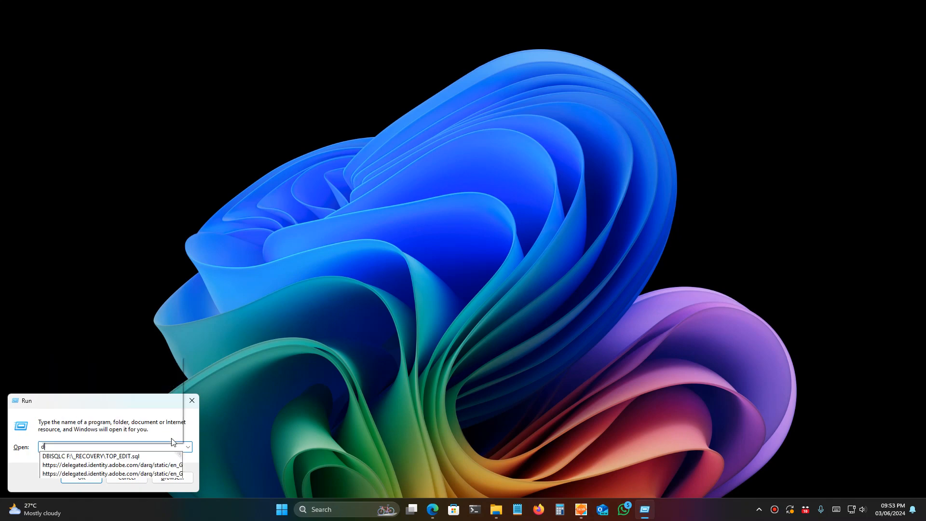
pyautogui.write('DISKPART')
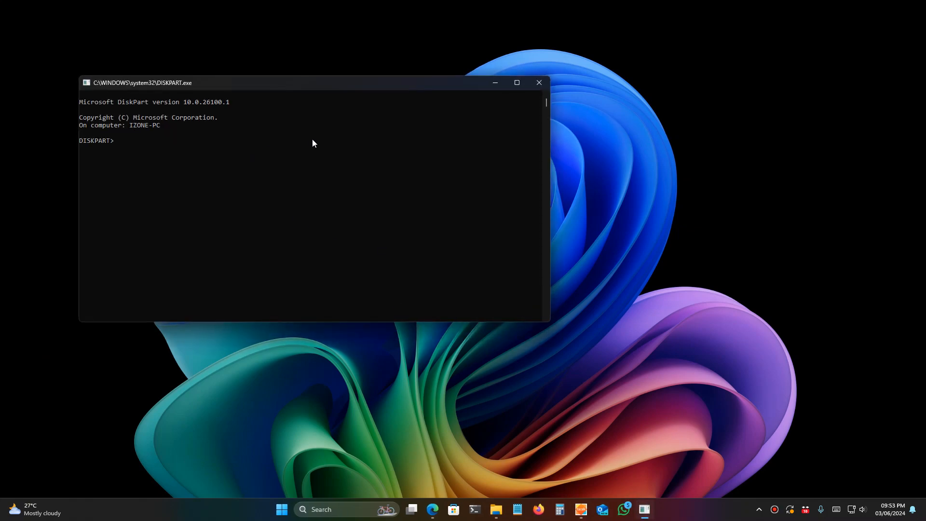
# - List the disks in DiskPart and identify the 28 GB disk's number
pyautogui.write('list d')
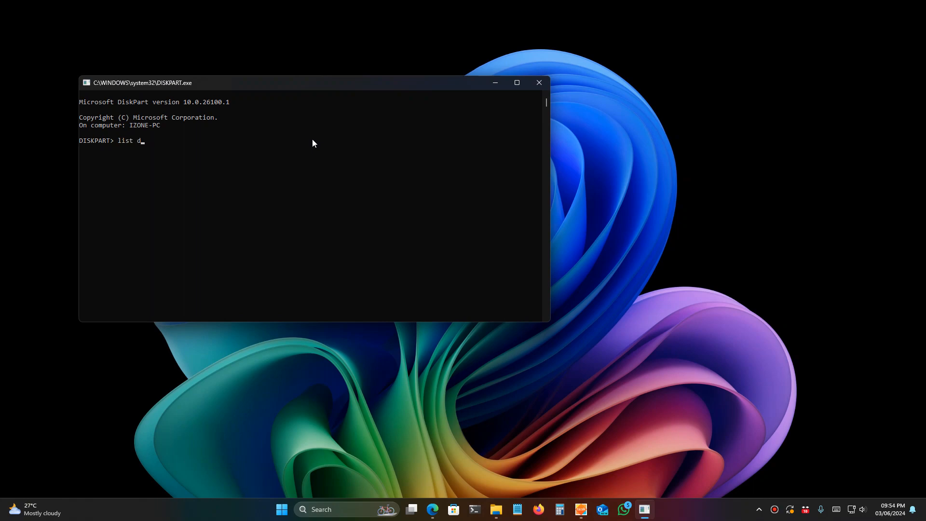
pyautogui.write('isk')
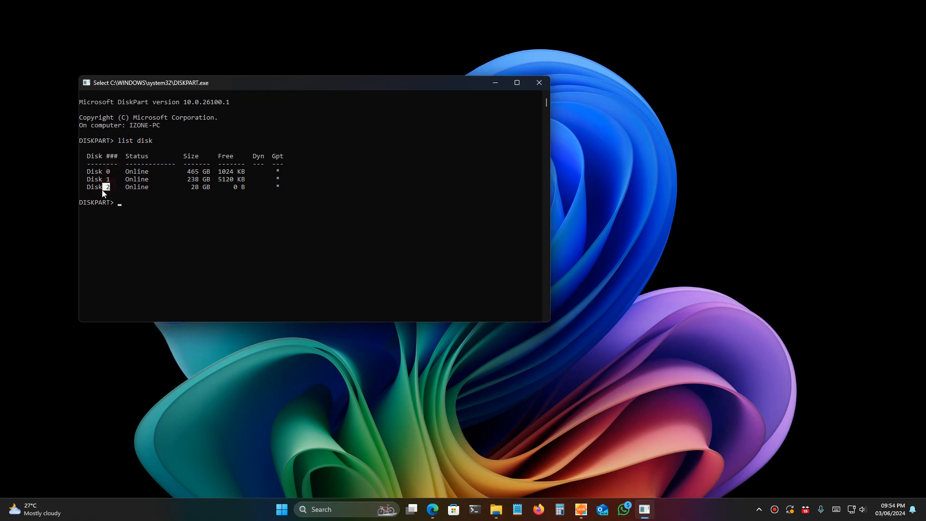
pyautogui.doubleClick(97, 186)
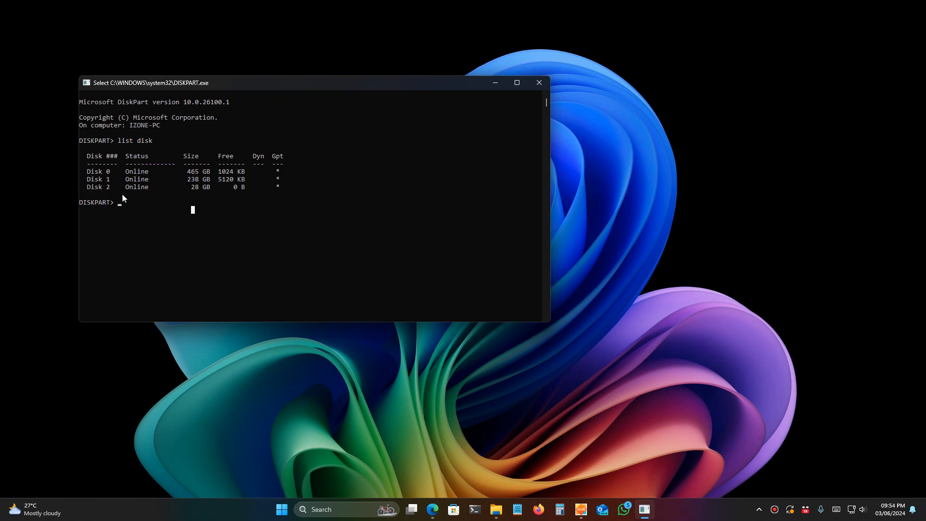
pyautogui.moveTo(128, 211)
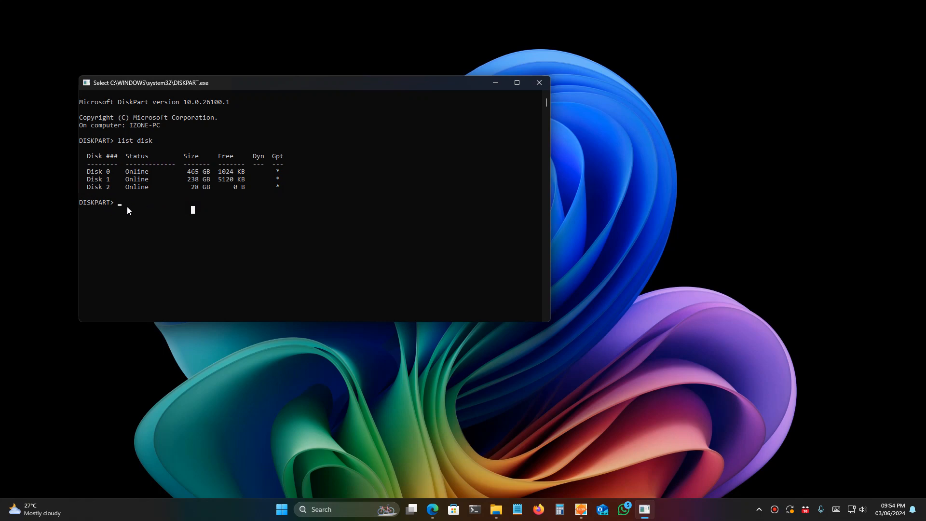
pyautogui.moveTo(124, 210)
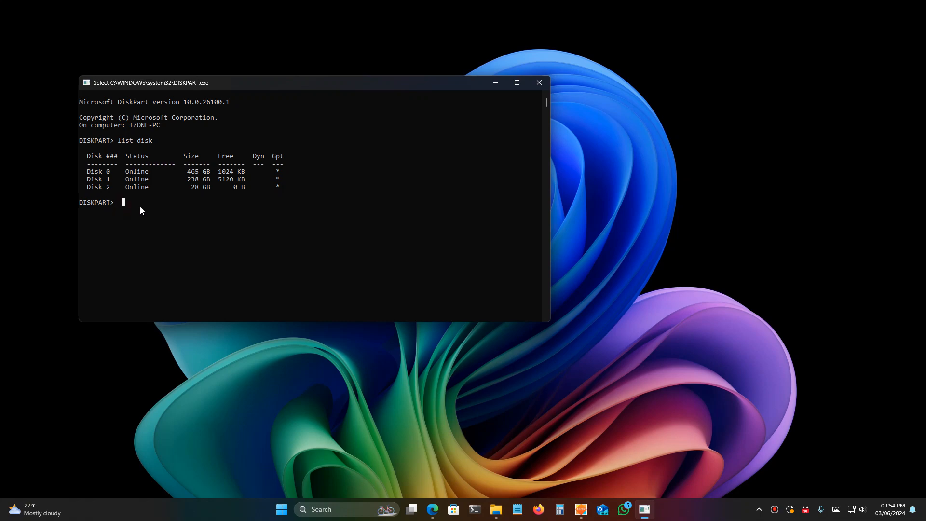
pyautogui.write('selct disk 2')
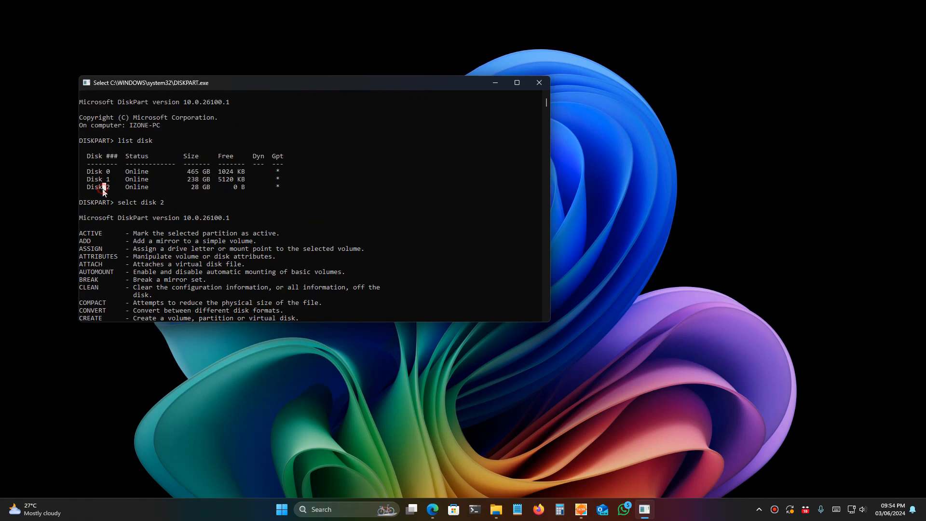
pyautogui.moveTo(114, 192)
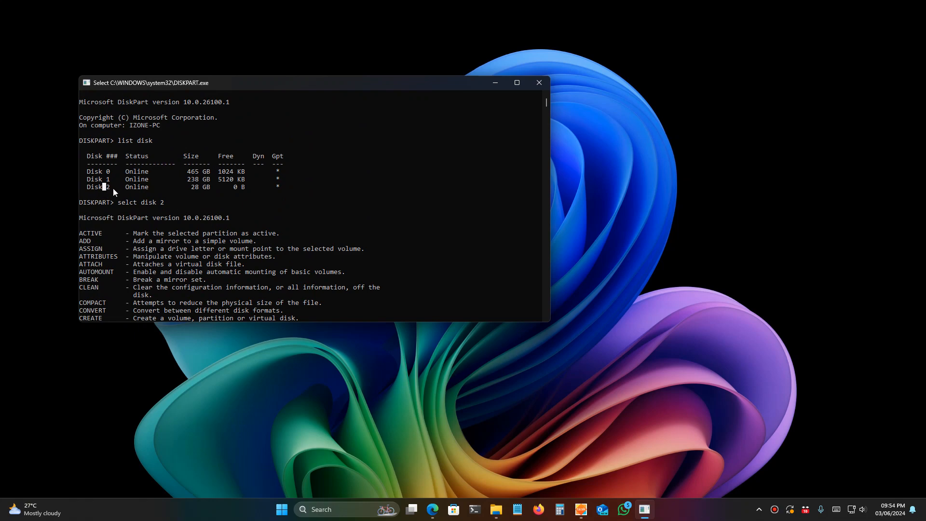
# - Select disk 2 and run clean to wipe it
pyautogui.scroll(-3)
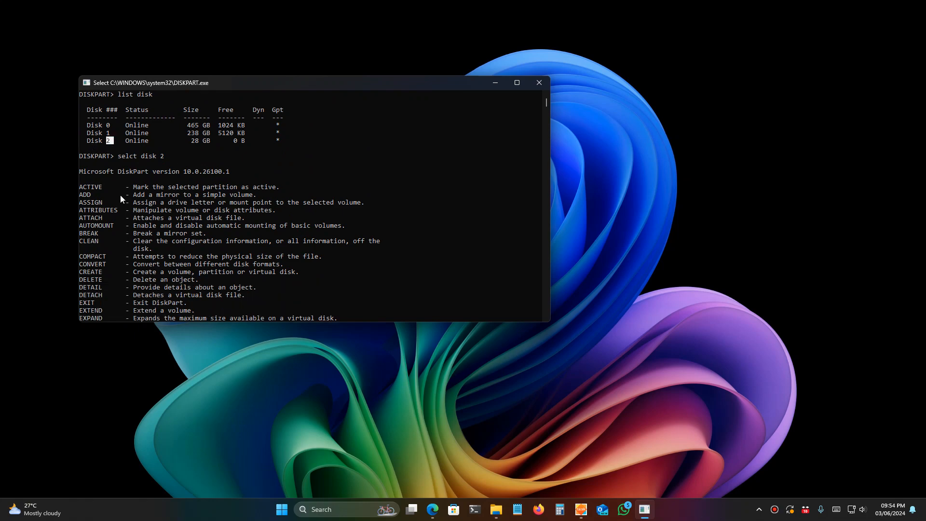
pyautogui.scroll(-3)
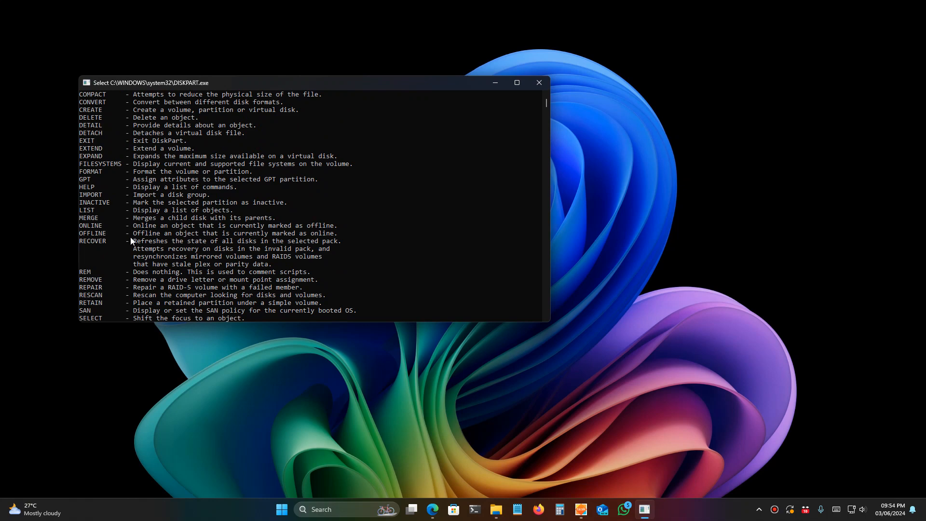
pyautogui.write('select disk 2')
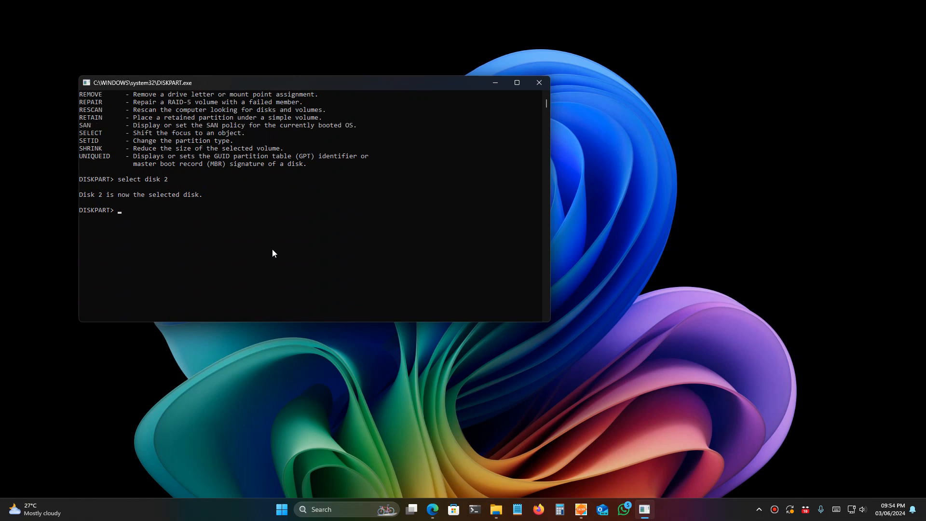
pyautogui.write('clean')
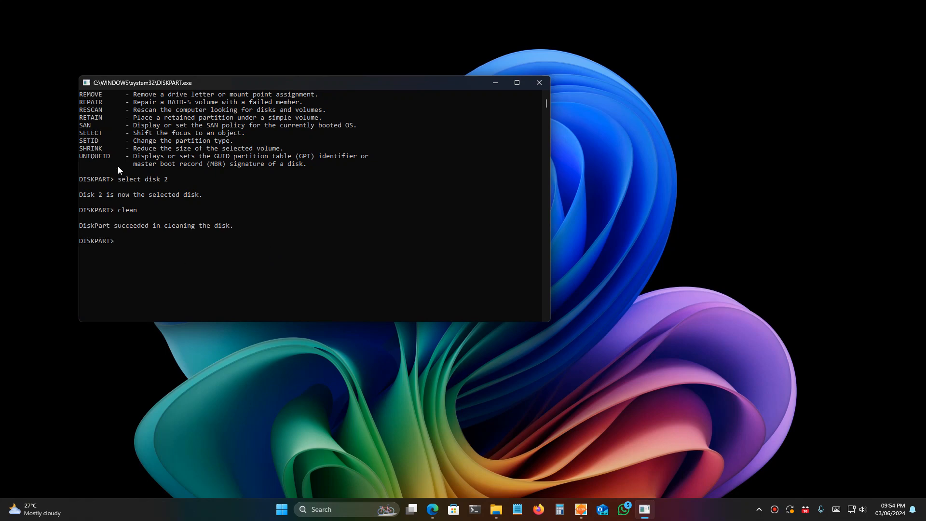
pyautogui.moveTo(138, 237)
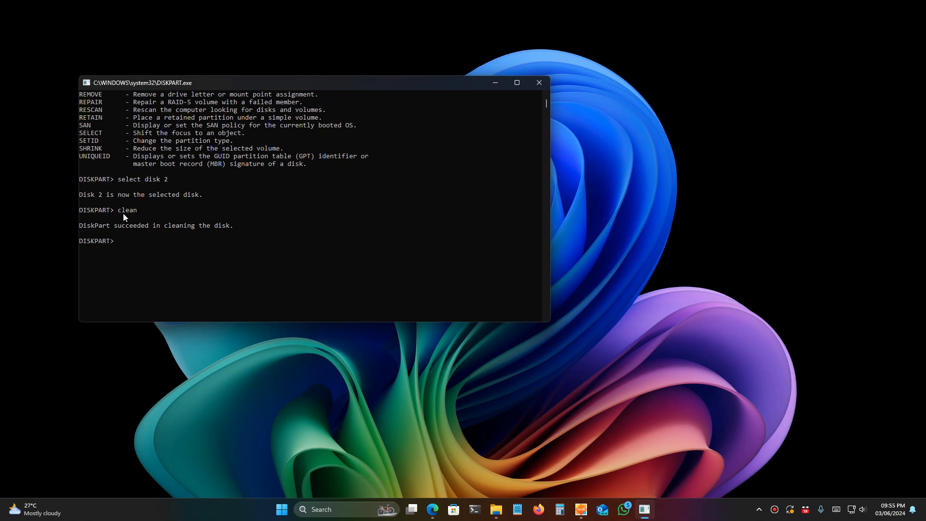
pyautogui.moveTo(538, 83)
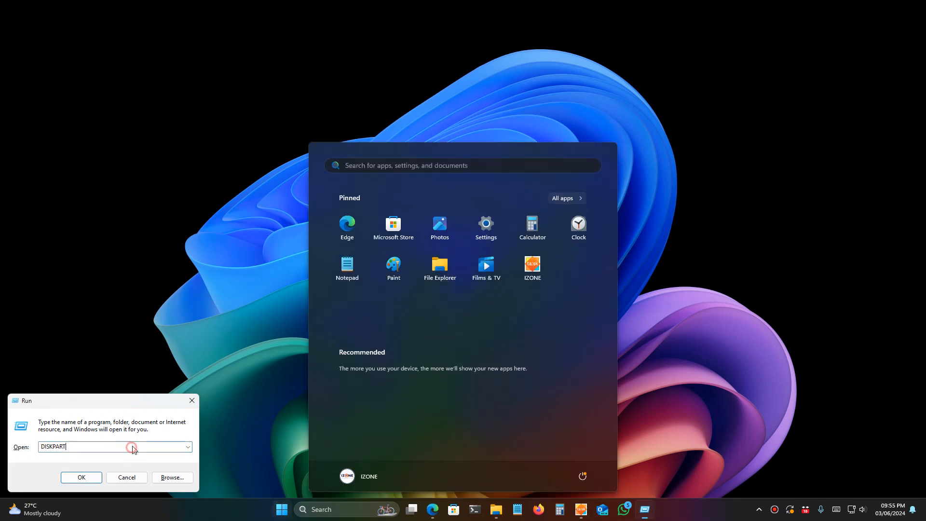
# - Launch diskmgmt.msc from the Run history and start the New Simple Volume Wizard on Disk 2
pyautogui.click(188, 447)
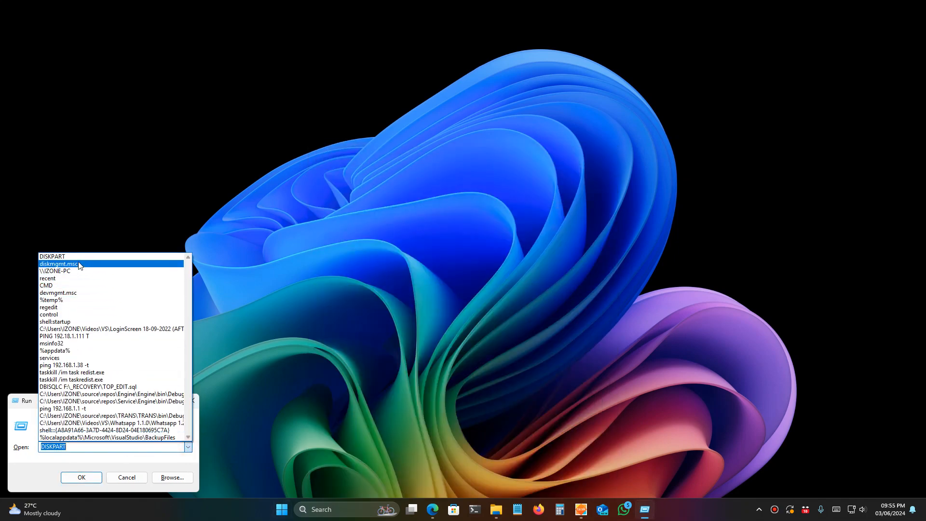
pyautogui.click(126, 478)
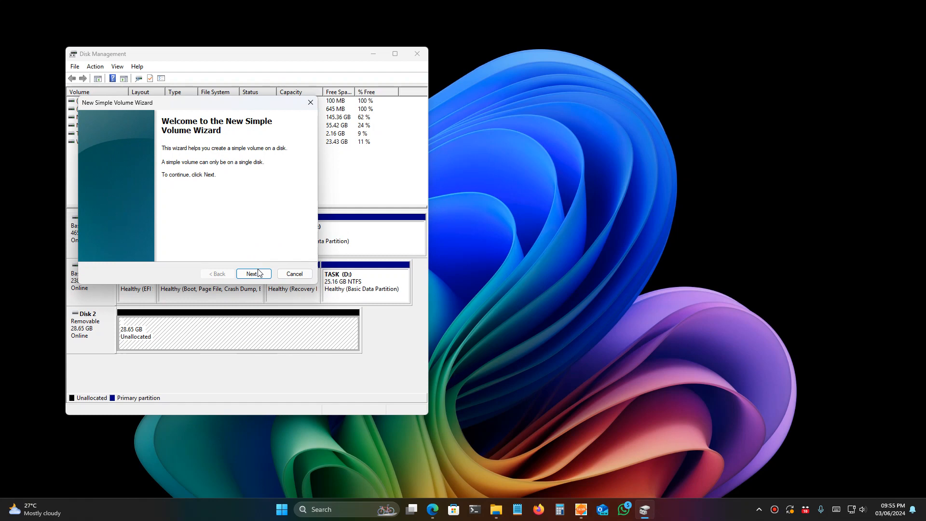
pyautogui.click(253, 273)
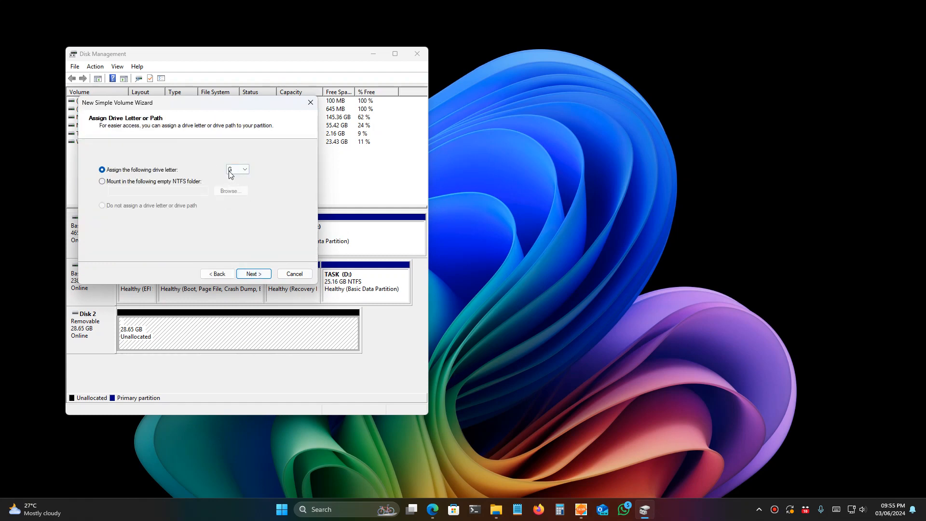
# - Keep drive letter G, choose FAT32 and finish creating the 28.65 GB volume
pyautogui.click(252, 273)
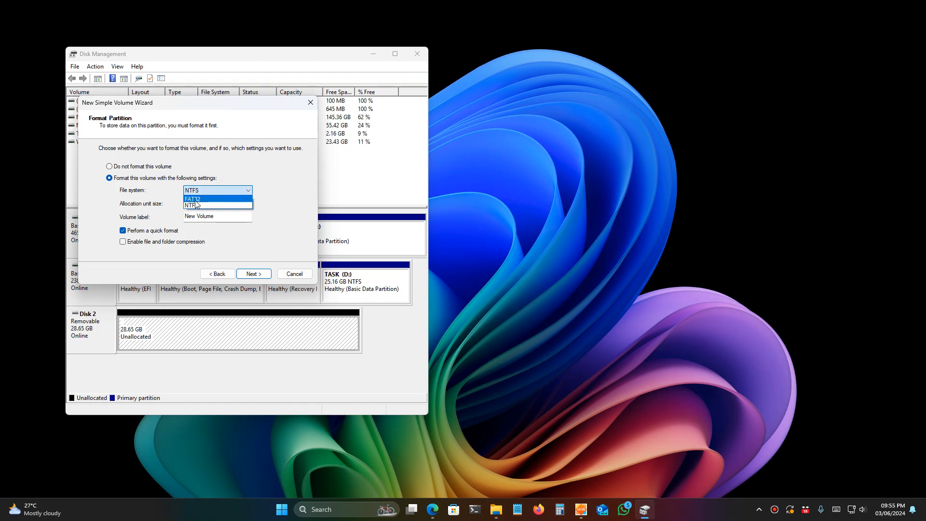
pyautogui.click(191, 199)
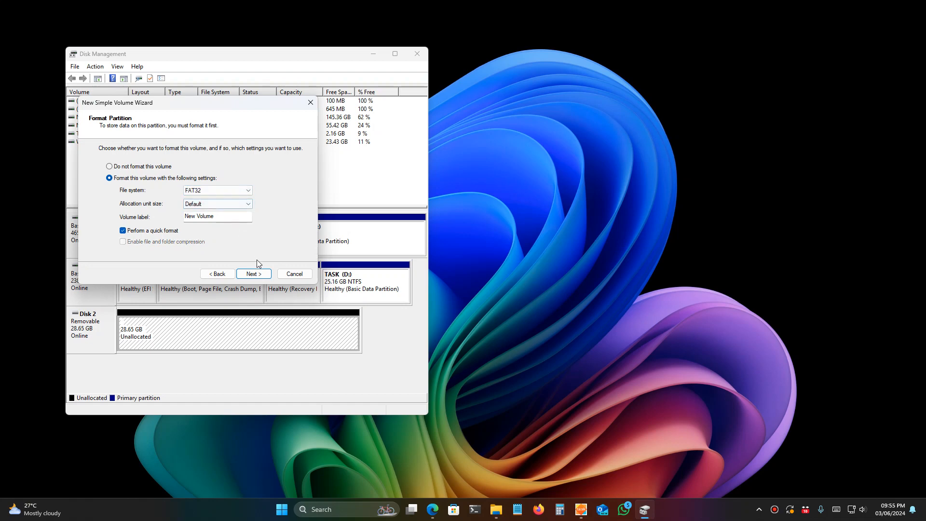
pyautogui.click(253, 273)
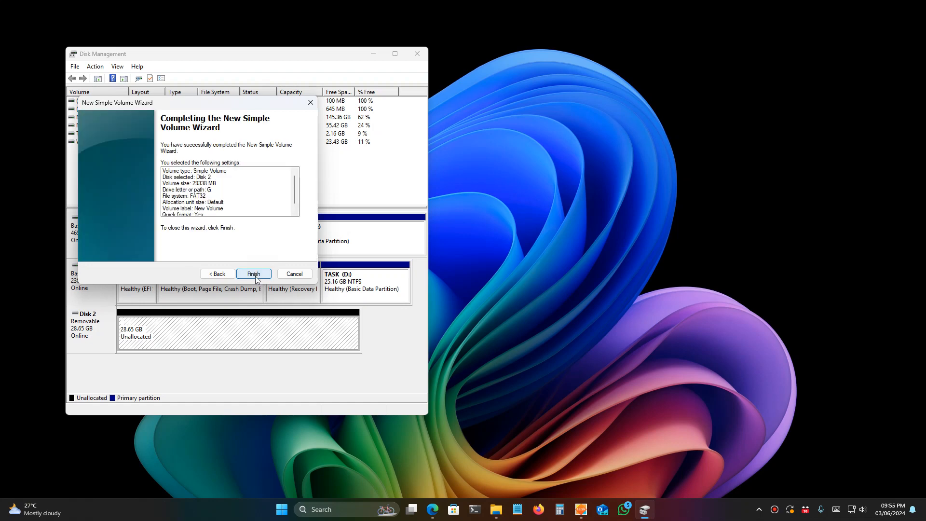
pyautogui.click(253, 273)
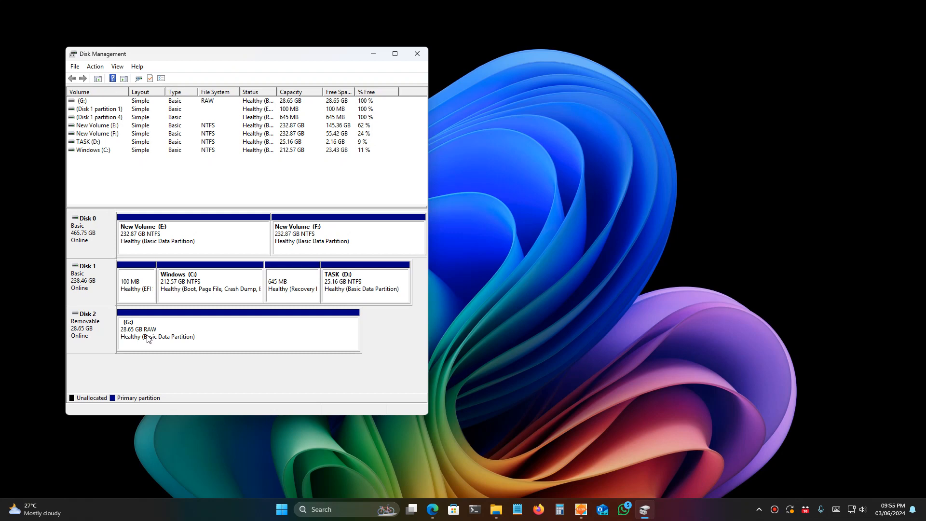
# - Format the G: volume as FAT32 with the label Sandisk
pyautogui.rightClick(148, 331)
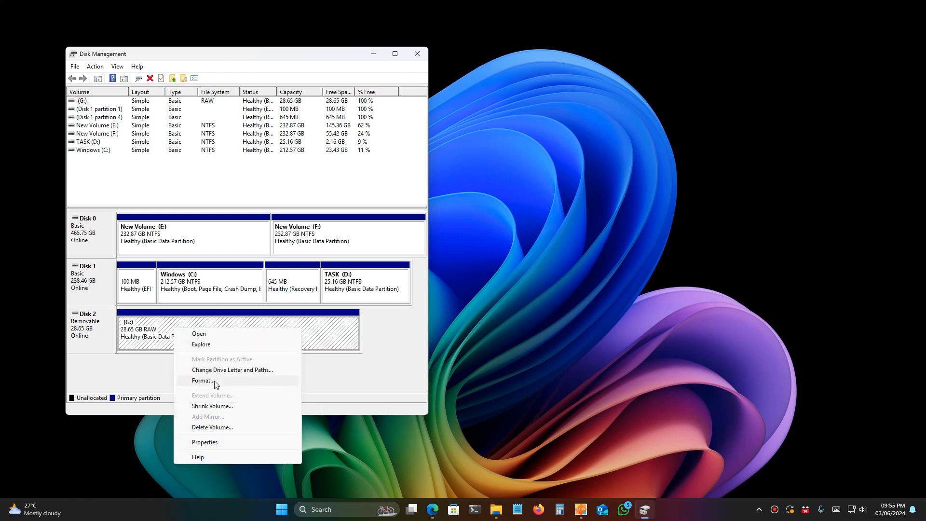
pyautogui.click(202, 380)
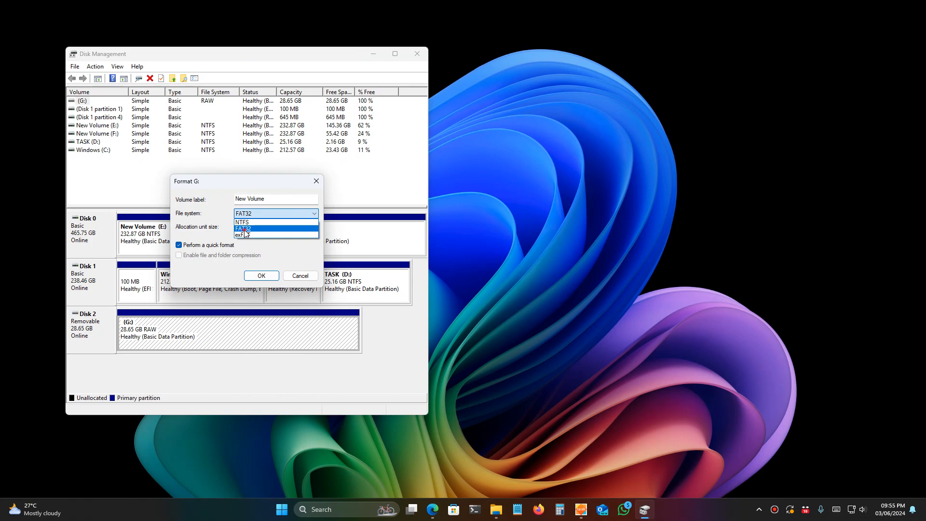
pyautogui.click(243, 228)
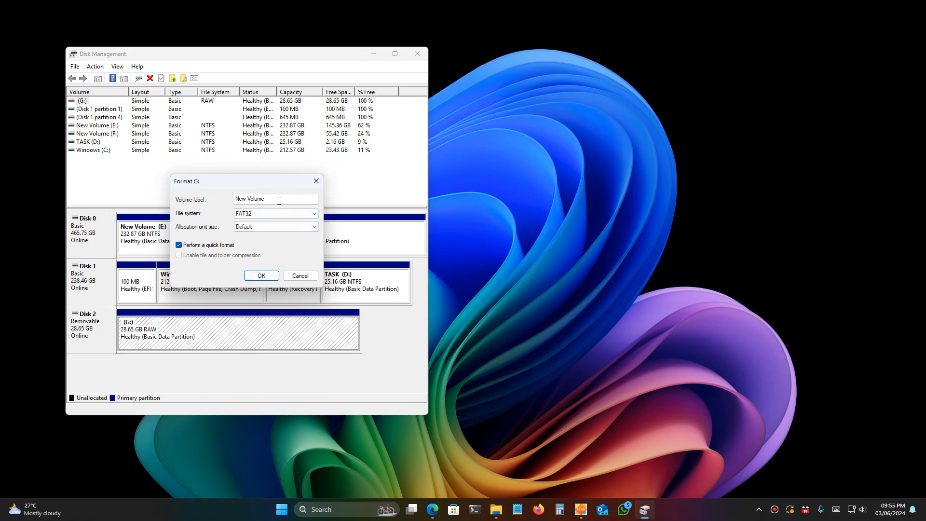
pyautogui.write('Snad')
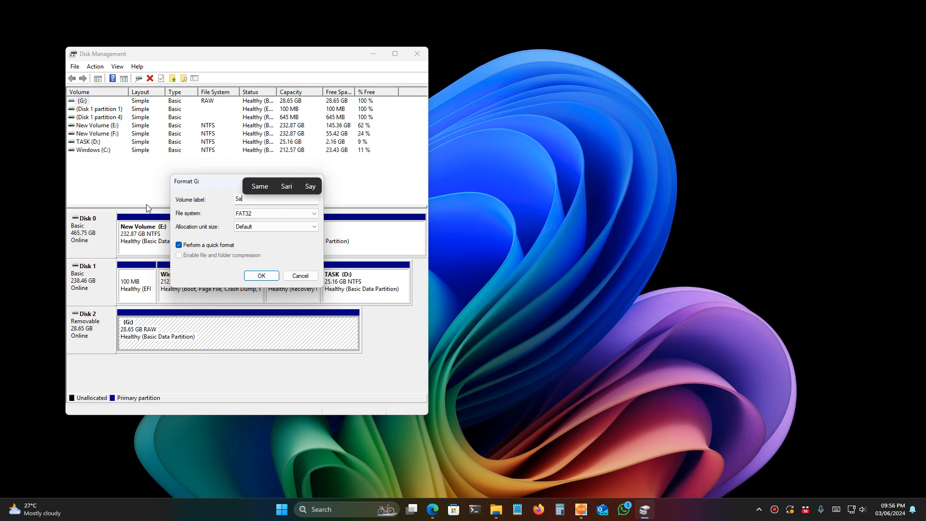
pyautogui.write('n')
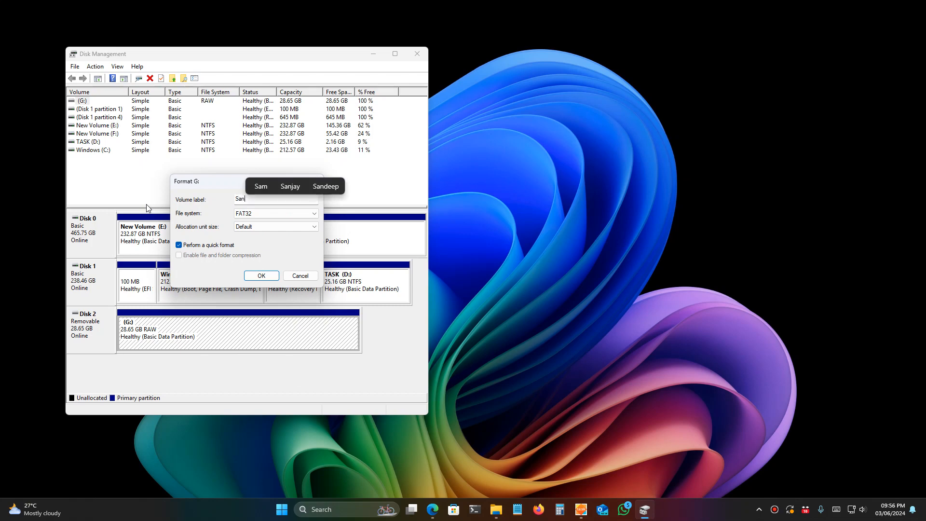
pyautogui.write('disk')
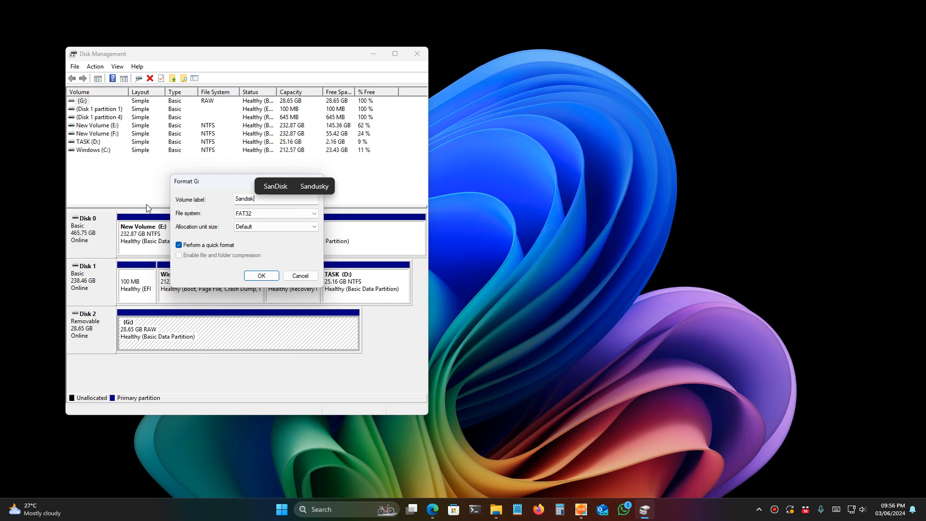
pyautogui.click(260, 276)
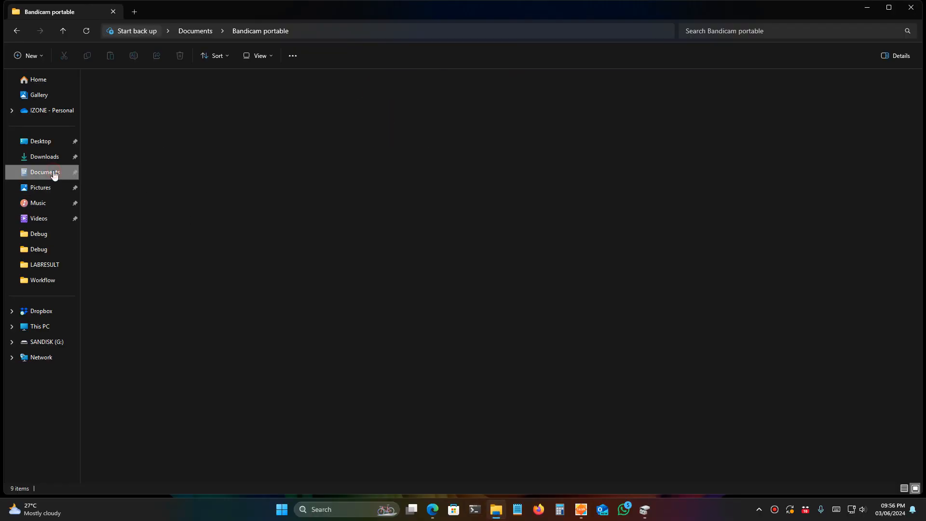
# - Run sp153033.exe from Downloads, accept the licence and extract to C:\SWSetup\SP153033
pyautogui.click(45, 156)
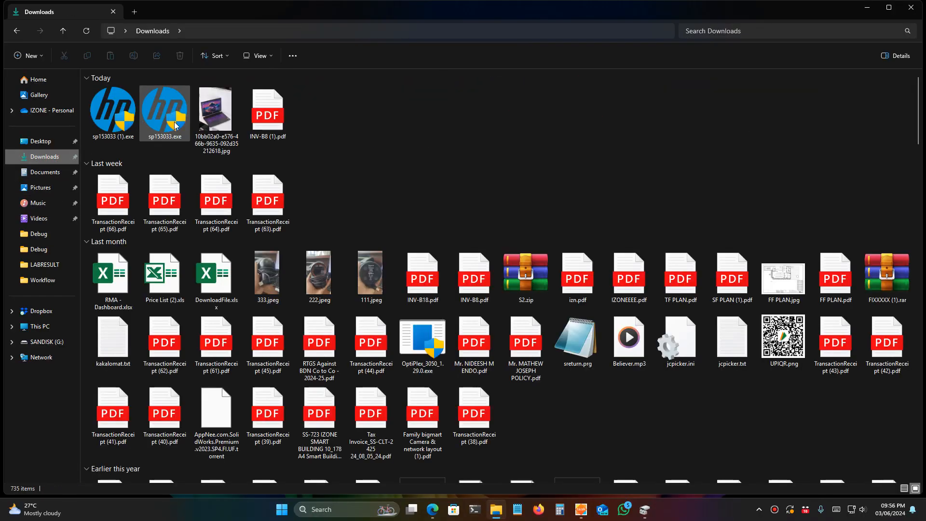
pyautogui.click(164, 111)
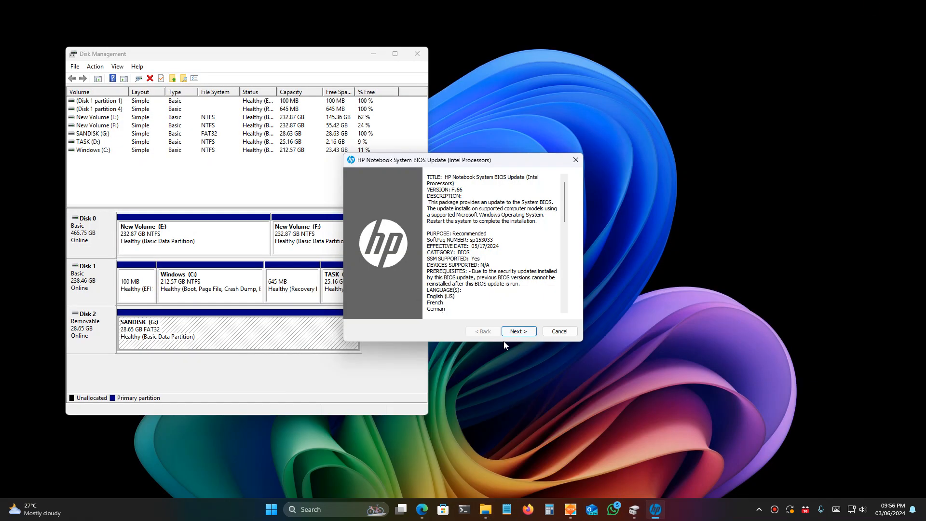
pyautogui.click(518, 331)
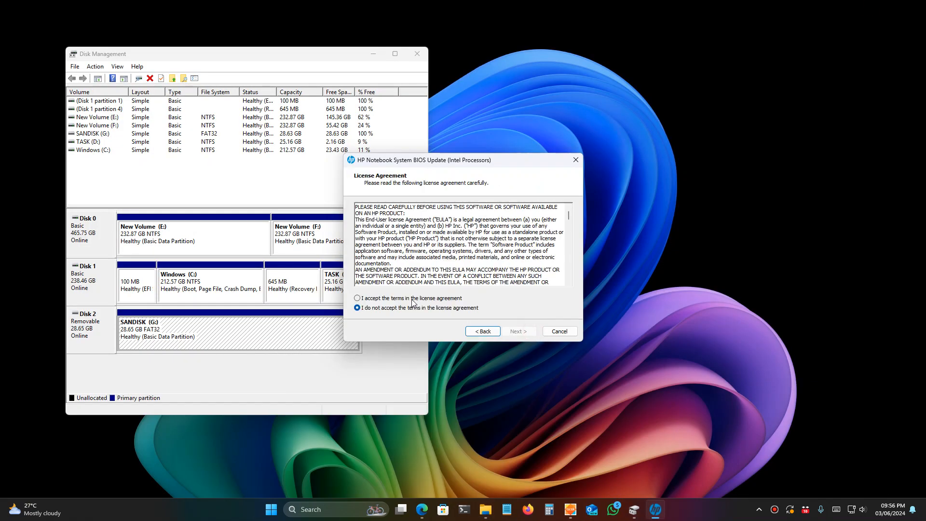
pyautogui.click(517, 331)
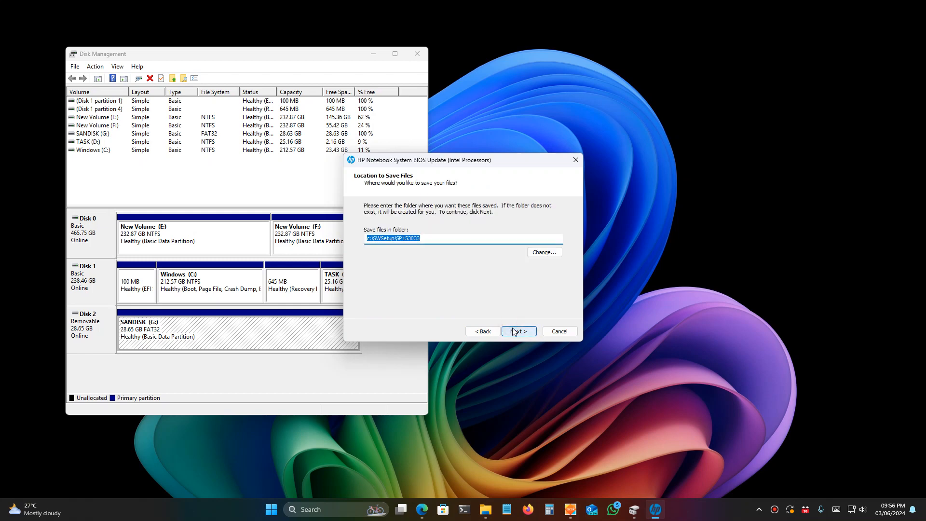
pyautogui.click(517, 331)
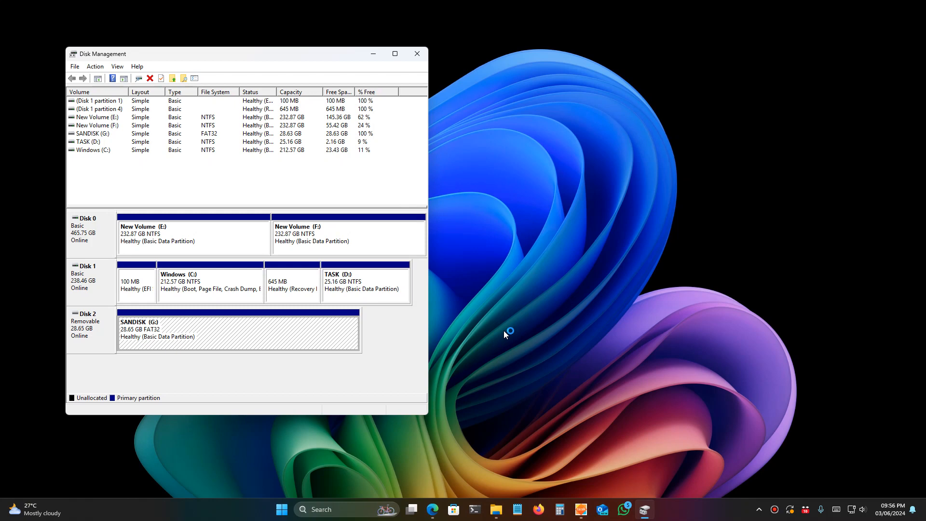
pyautogui.moveTo(482, 309)
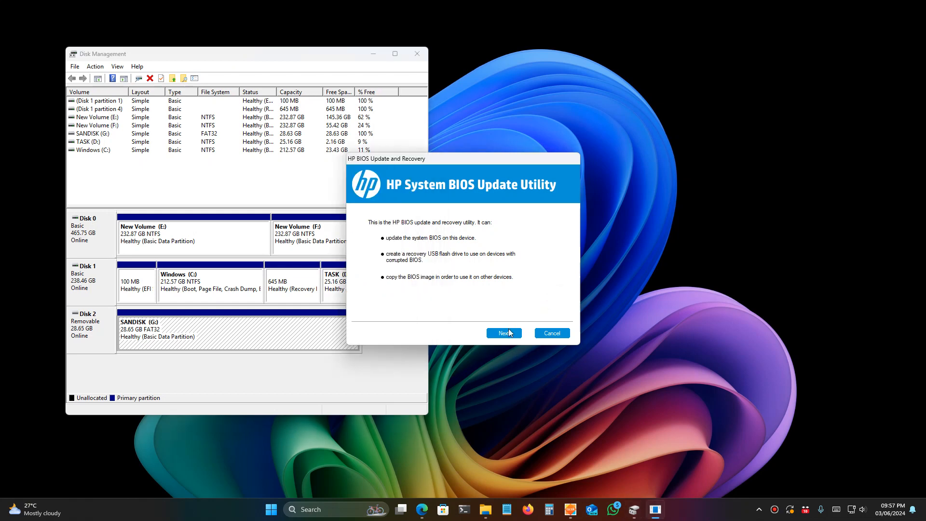
# - Choose Create Recovery USB flash drive, target the SANDISK G: drive and start copying
pyautogui.click(503, 333)
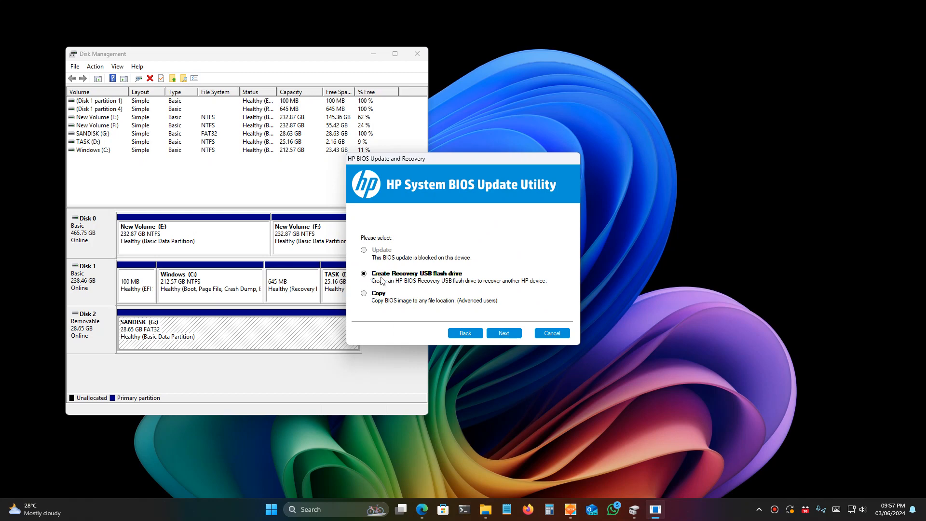
pyautogui.moveTo(447, 278)
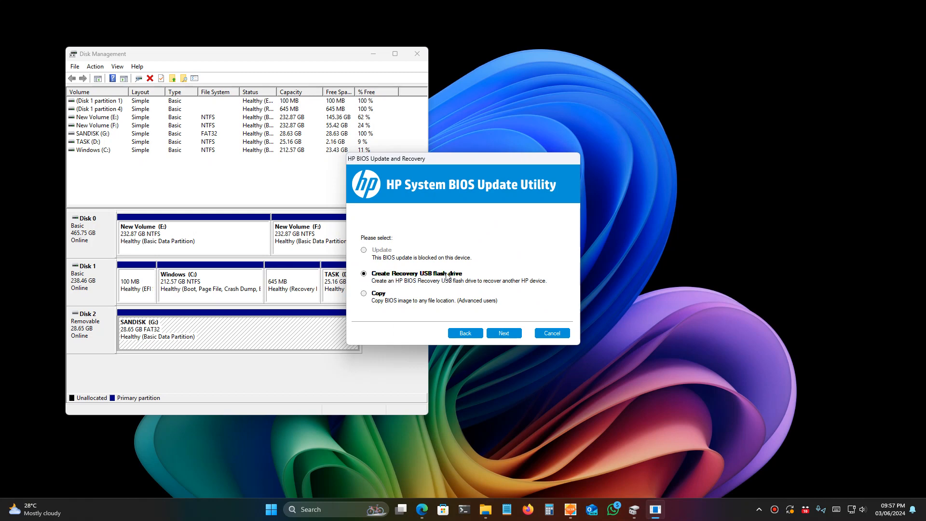
pyautogui.click(504, 333)
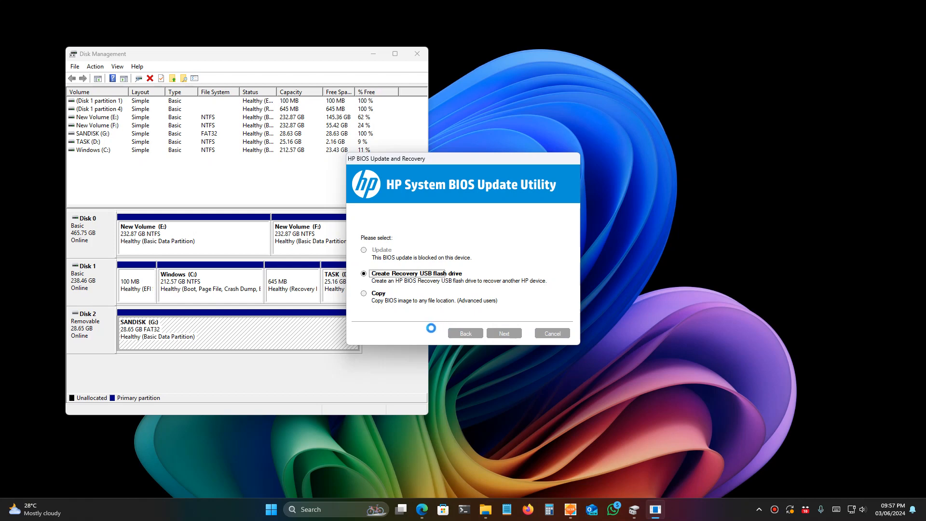
pyautogui.click(503, 333)
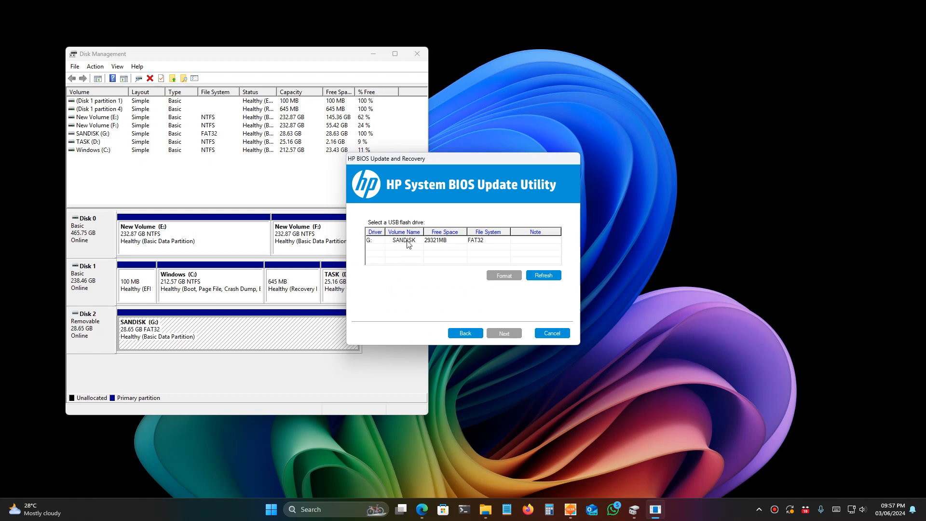
pyautogui.click(404, 241)
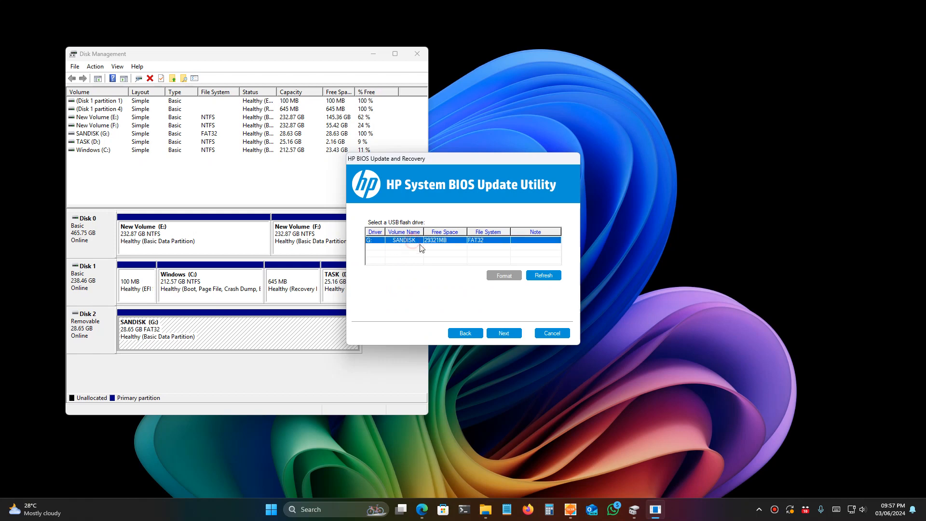
pyautogui.click(503, 333)
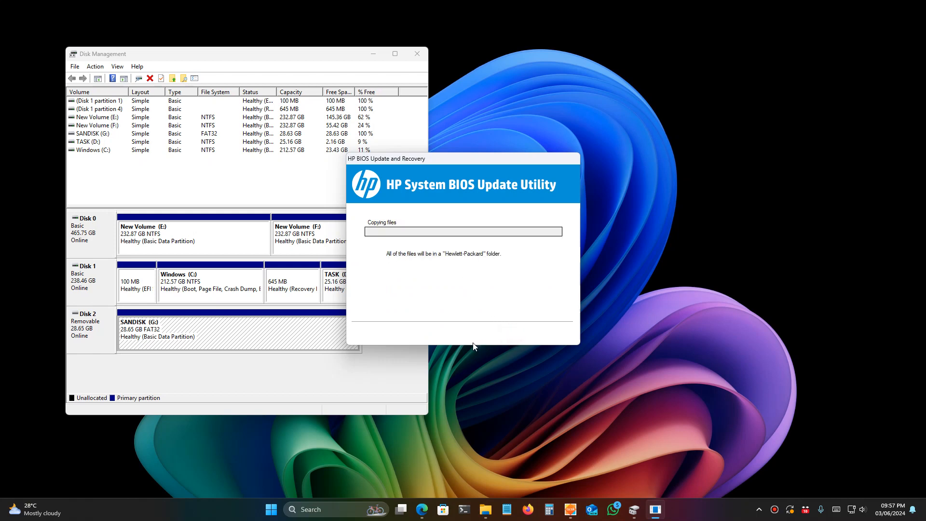